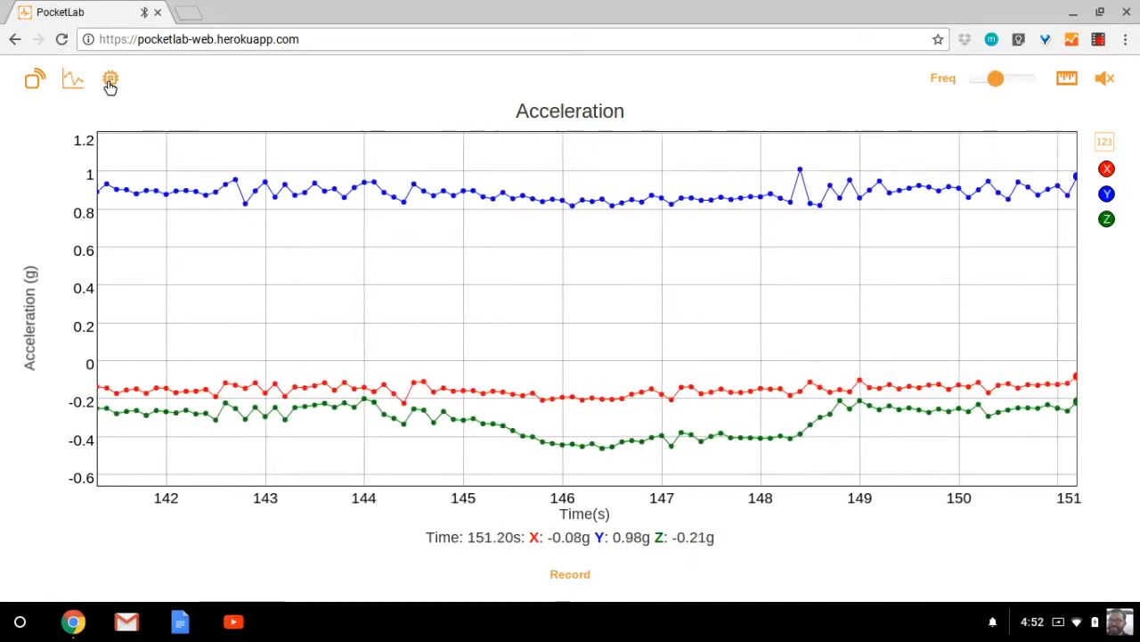
- Switch from the live acceleration graph to the Memory Control Panel via the toolbar memory icon
{"action": "left_click", "coordinate": [110, 79]}
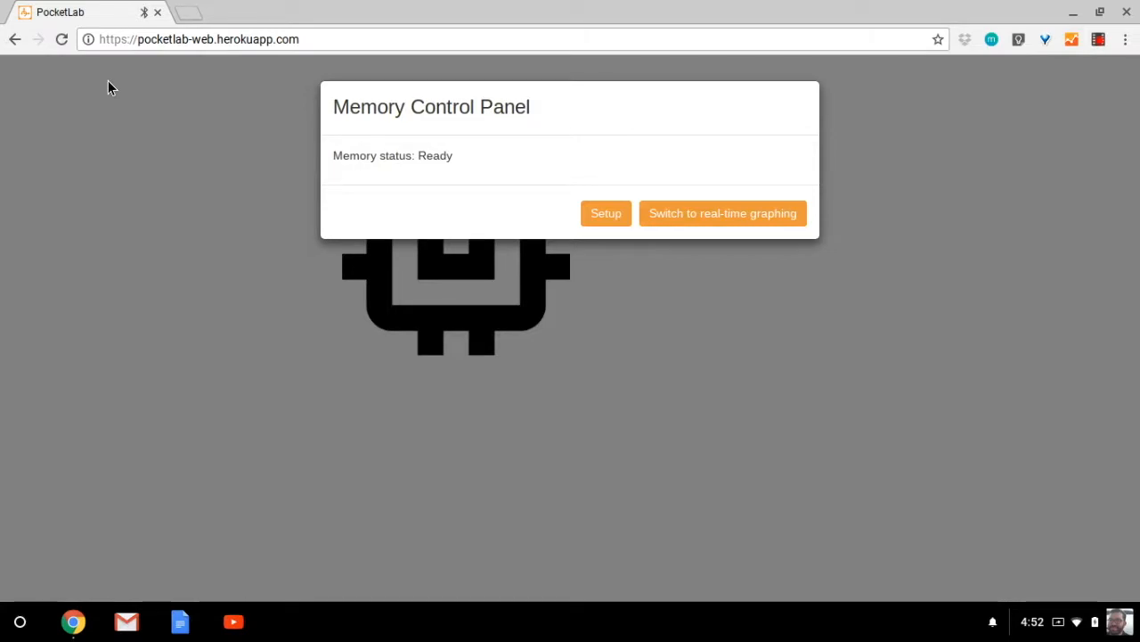
{"action": "mouse_move", "coordinate": [489, 226]}
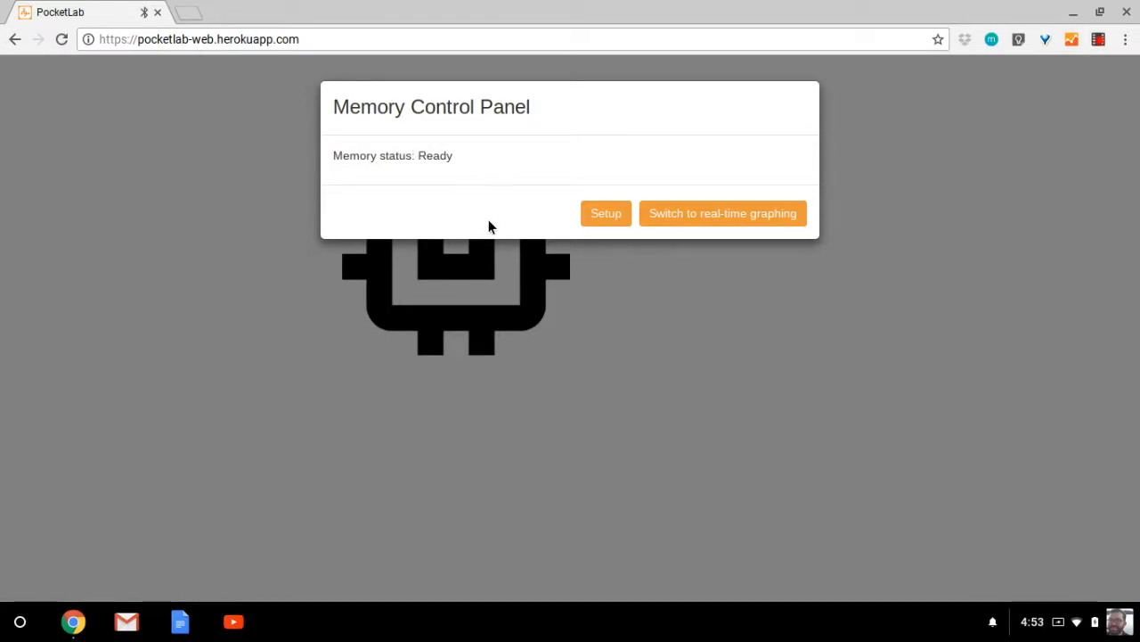
{"action": "mouse_move", "coordinate": [287, 332]}
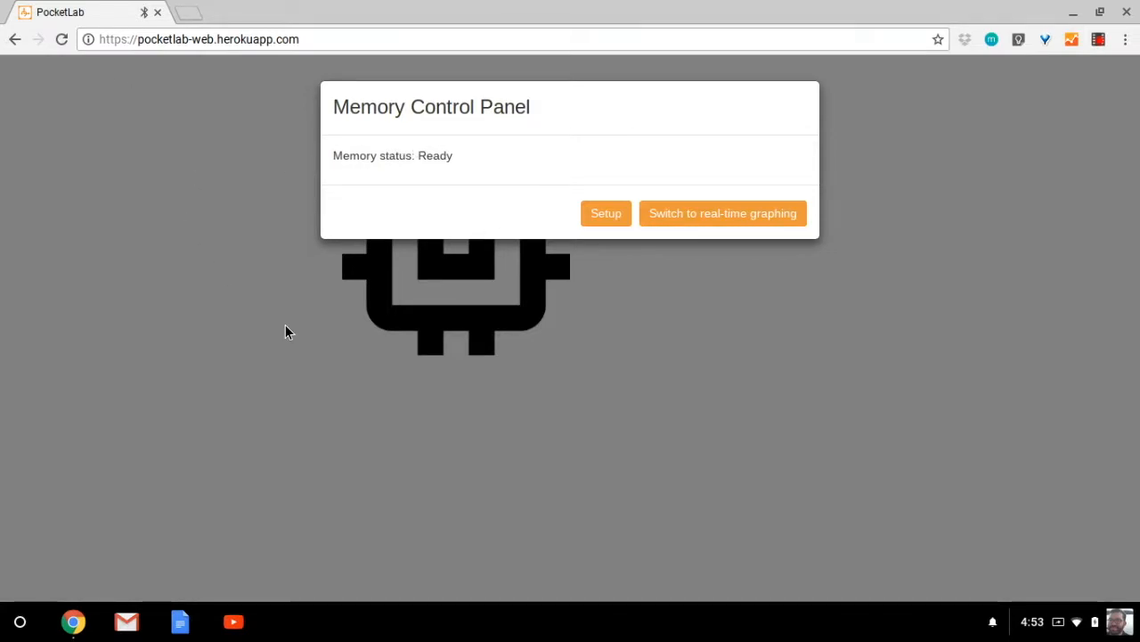
{"action": "mouse_move", "coordinate": [525, 445]}
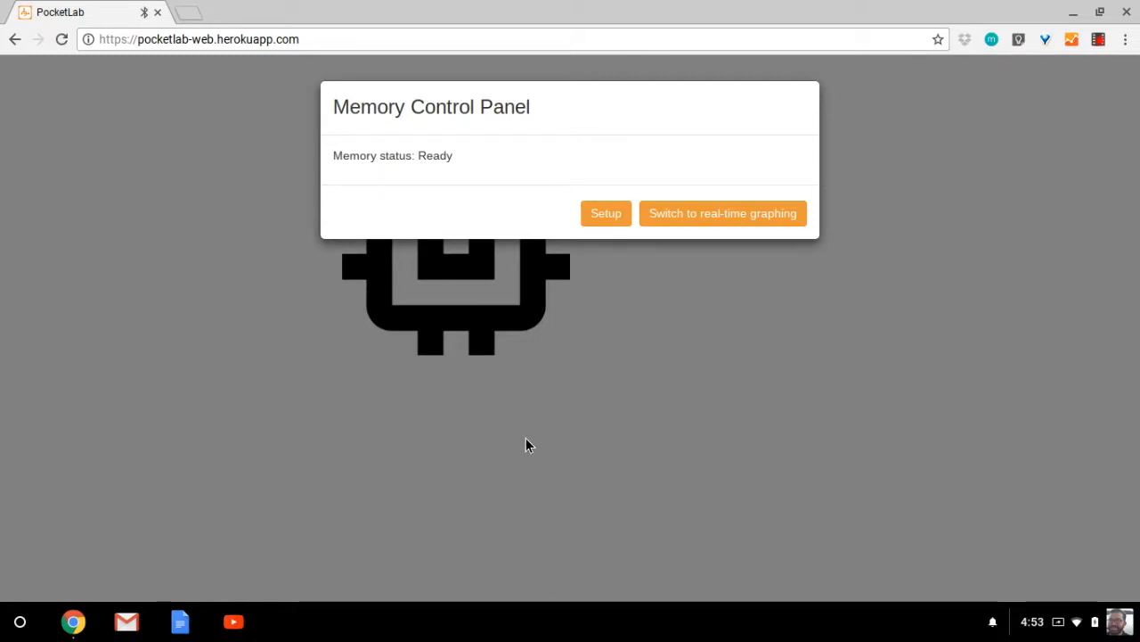
{"action": "mouse_move", "coordinate": [403, 181]}
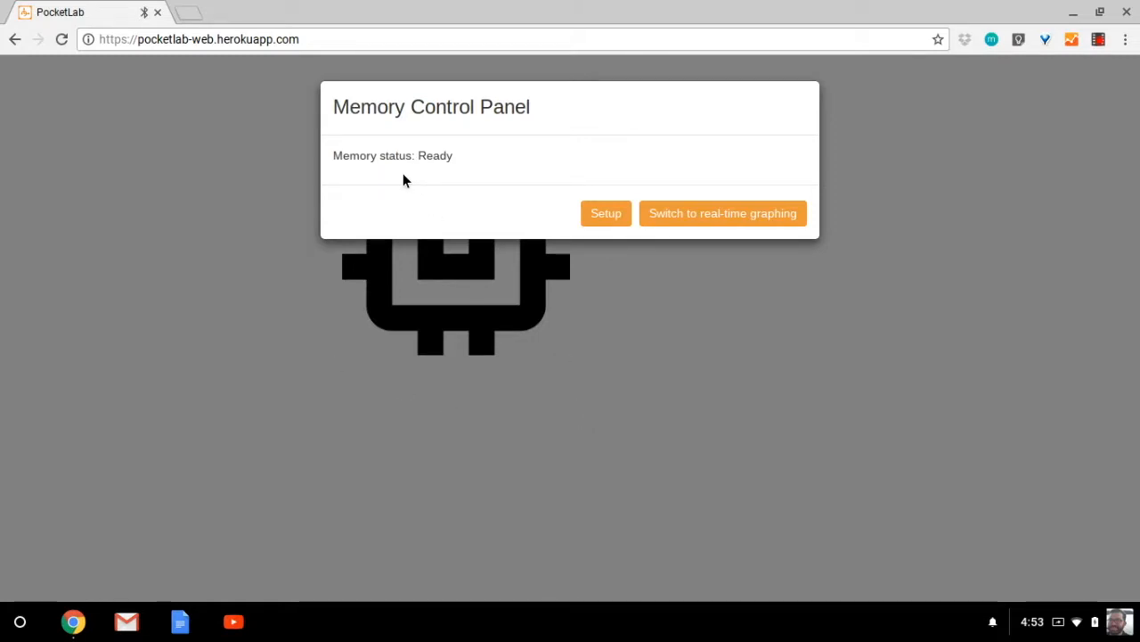
{"action": "mouse_move", "coordinate": [528, 206]}
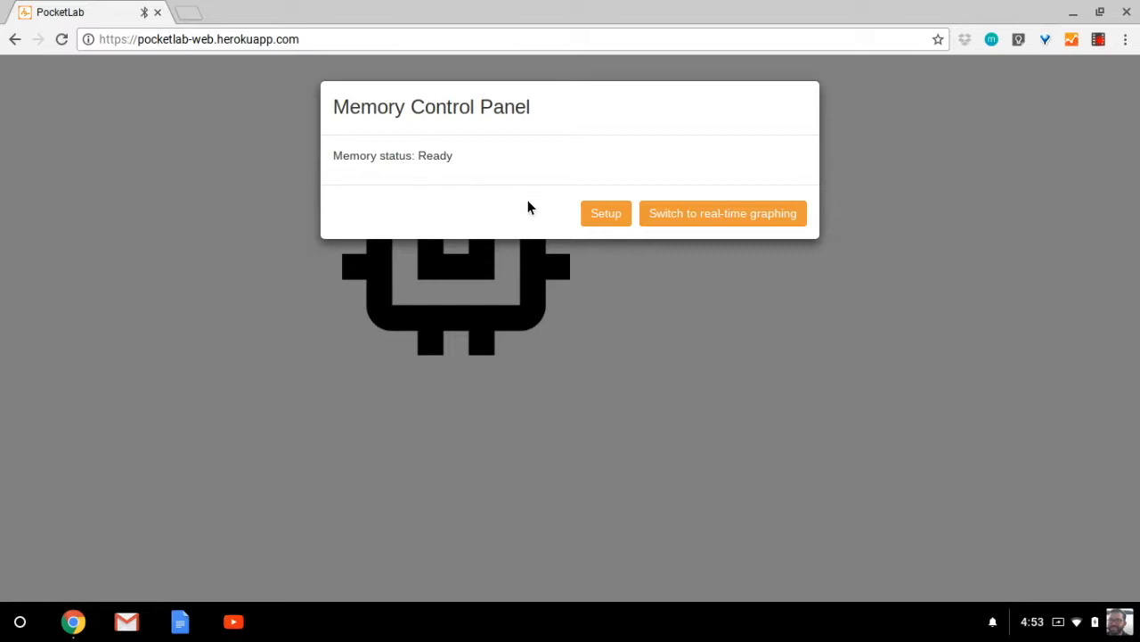
{"action": "mouse_move", "coordinate": [666, 235]}
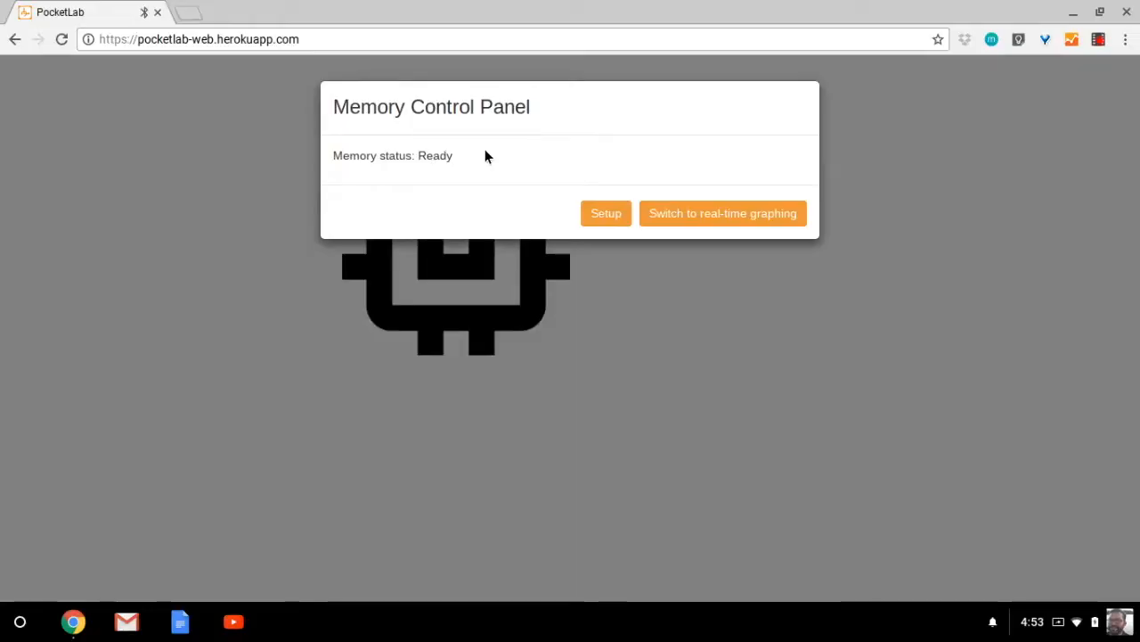
- In memory Setup, choose Light Sensor from the Enable sensors list for recording
{"action": "left_click", "coordinate": [606, 214]}
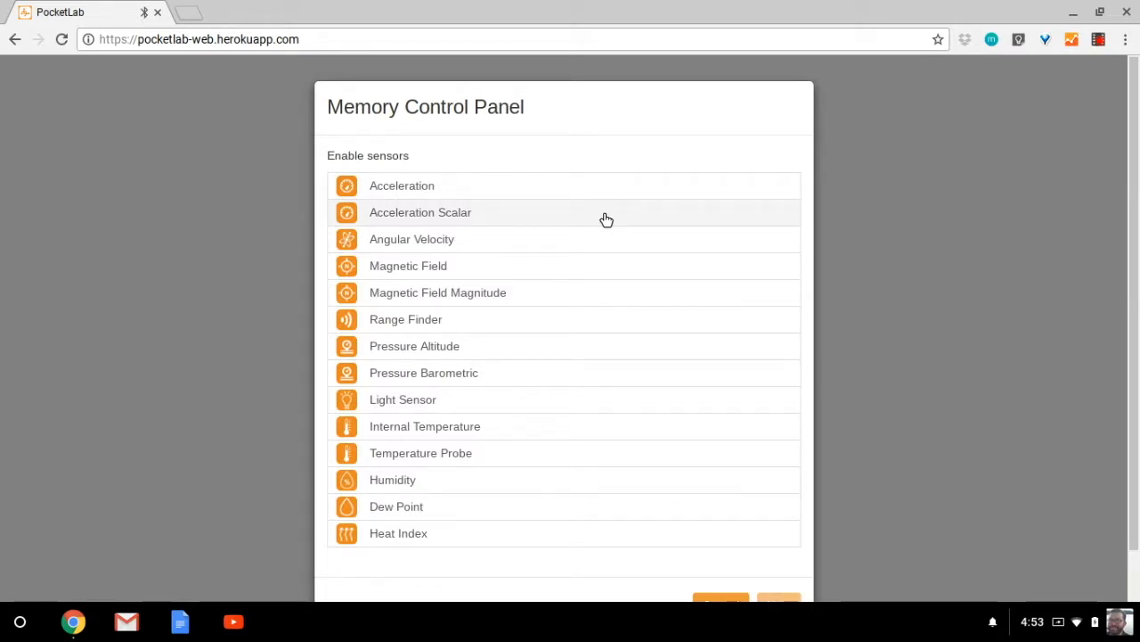
{"action": "mouse_move", "coordinate": [403, 212]}
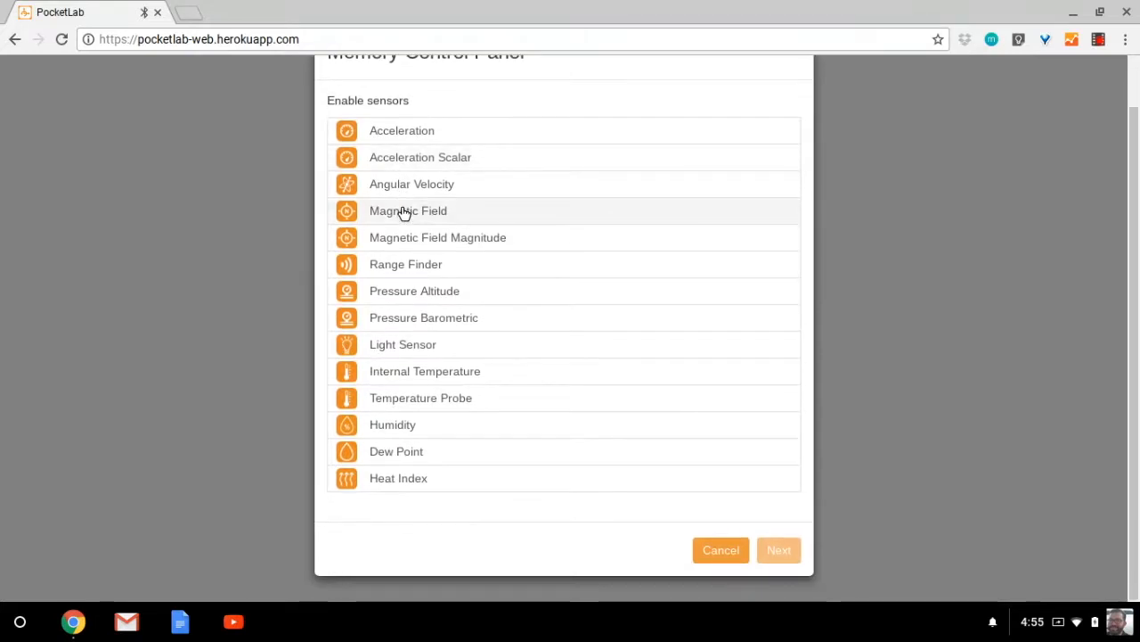
{"action": "scroll", "scroll_direction": "up", "scroll_amount": 3}
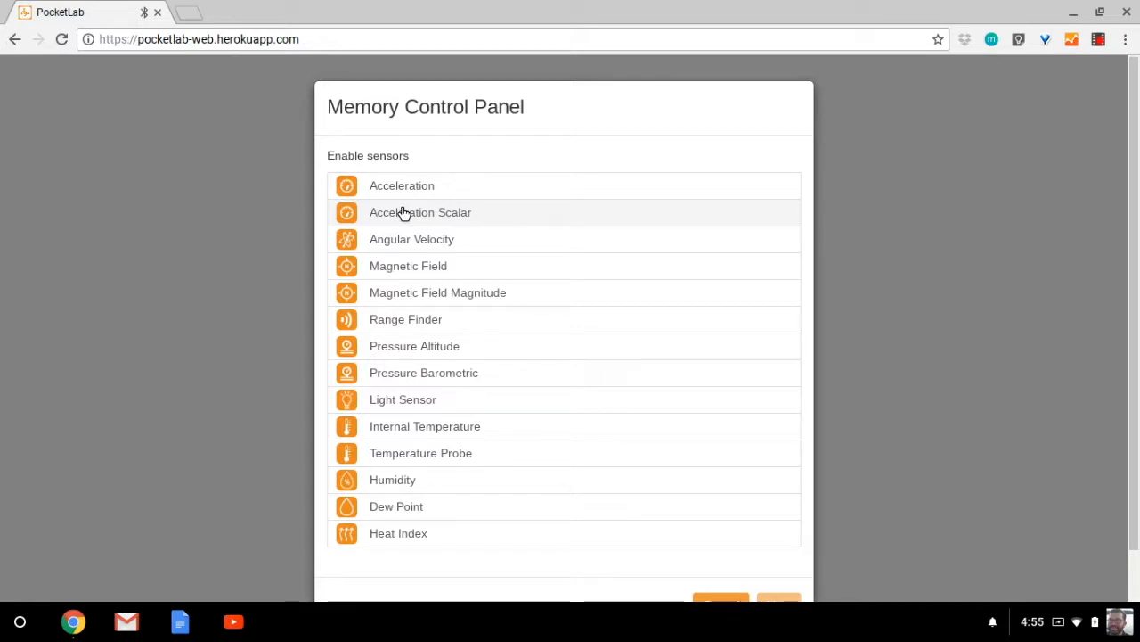
{"action": "scroll", "scroll_direction": "down", "scroll_amount": 3}
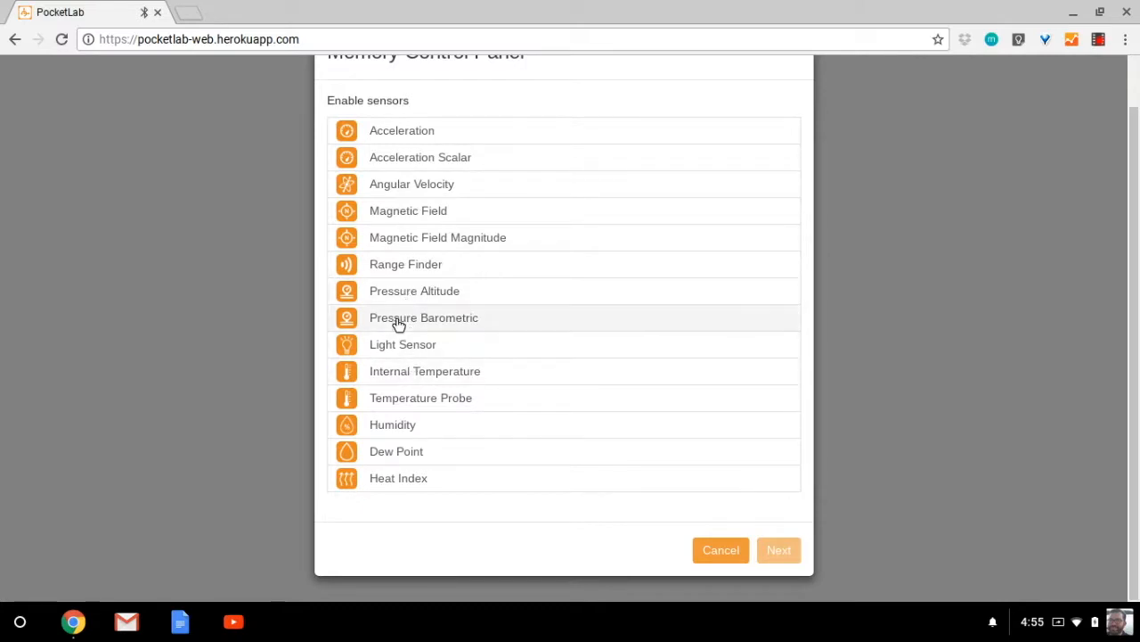
{"action": "mouse_move", "coordinate": [403, 344]}
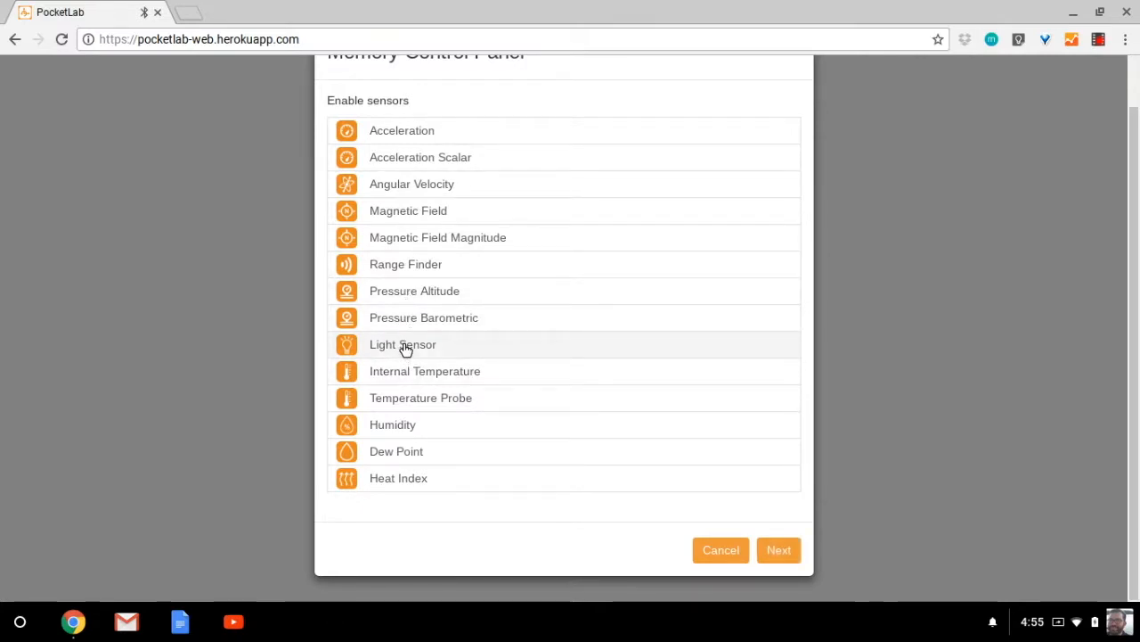
{"action": "left_click", "coordinate": [402, 343]}
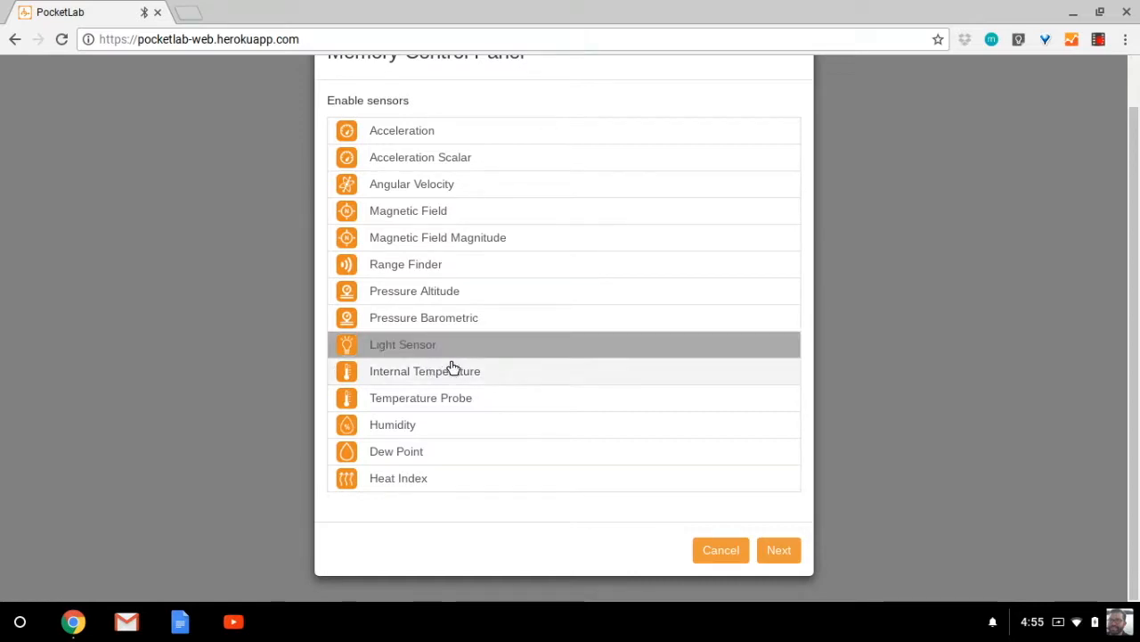
{"action": "mouse_move", "coordinate": [551, 433]}
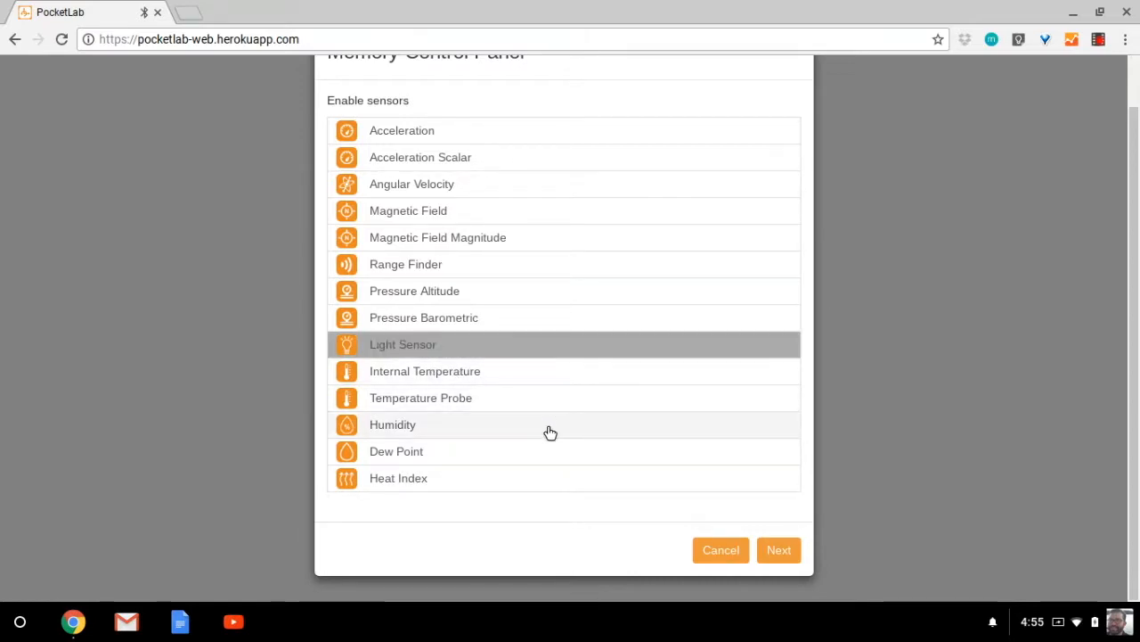
{"action": "mouse_move", "coordinate": [667, 560]}
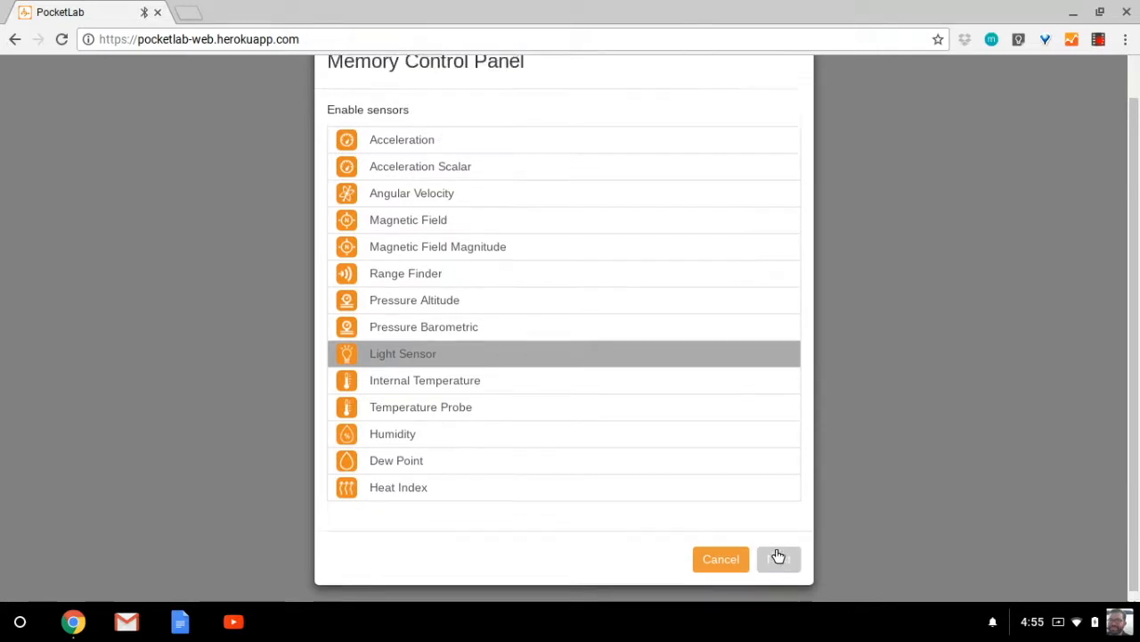
- Advance to the Data rate step and drag the slider fully left to 60 sec/pt
{"action": "left_click", "coordinate": [777, 559]}
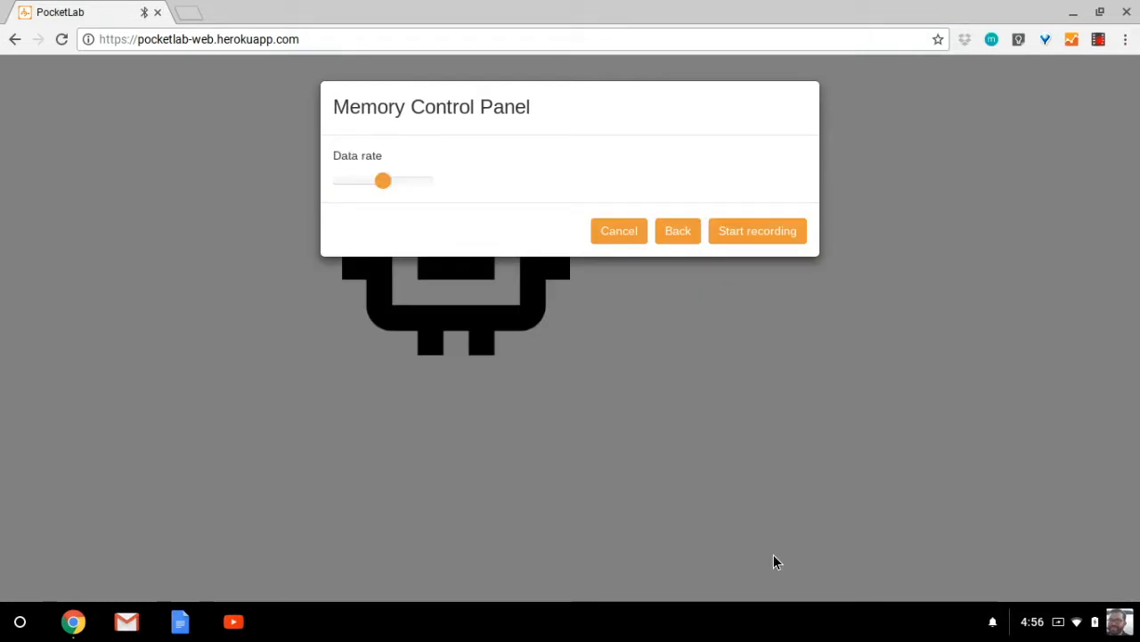
{"action": "mouse_move", "coordinate": [406, 168]}
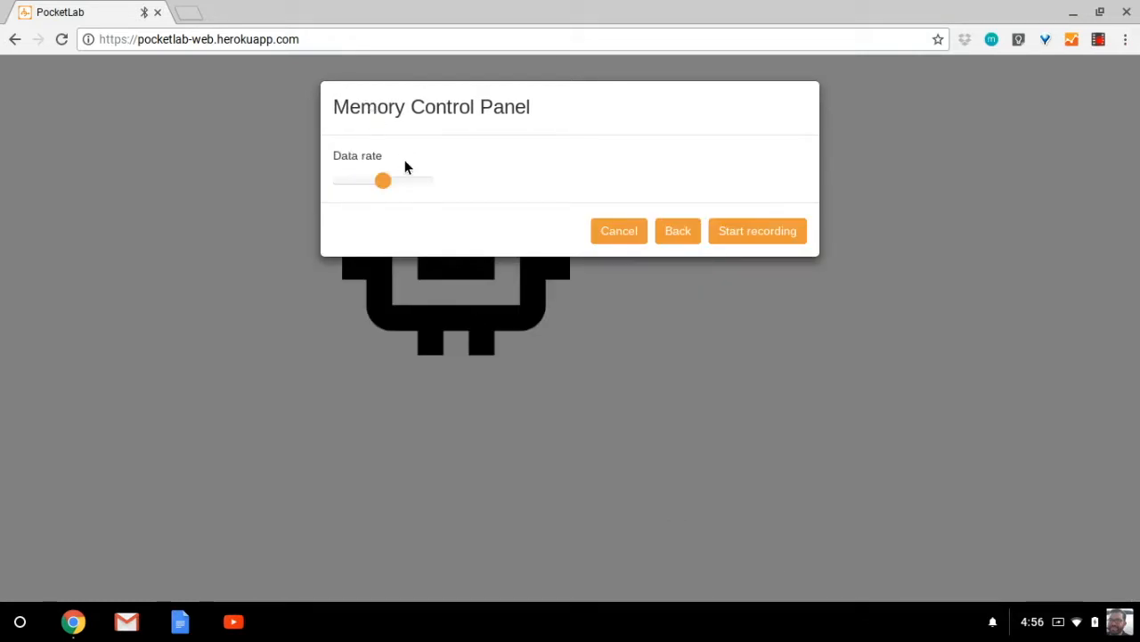
{"action": "mouse_move", "coordinate": [381, 157]}
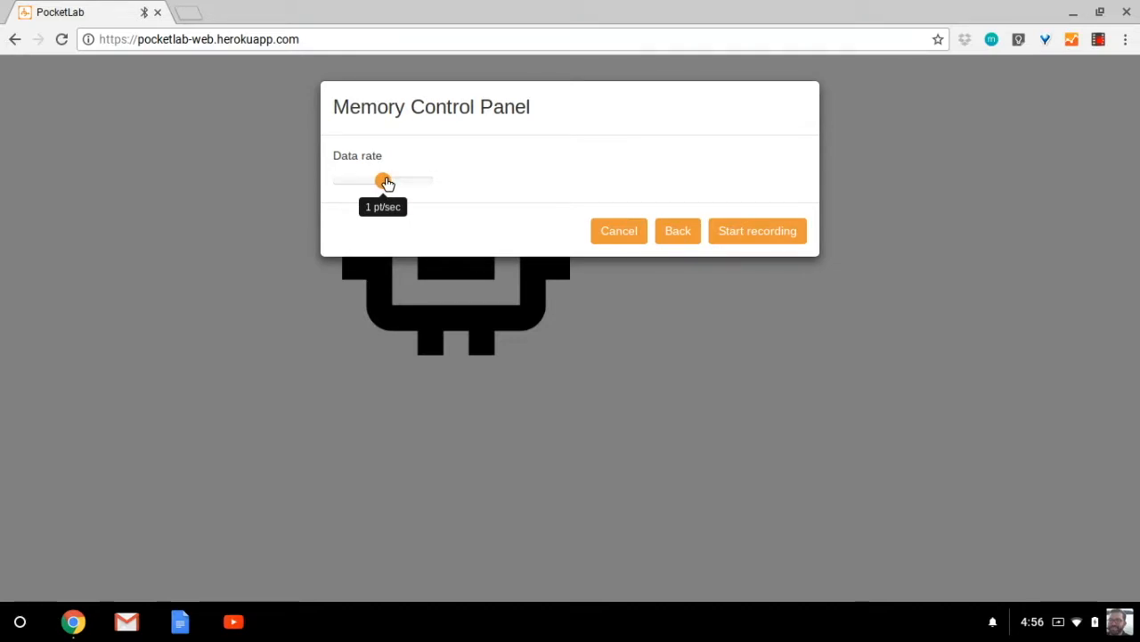
{"action": "left_click_drag", "start_coordinate": [385, 179], "coordinate": [372, 178]}
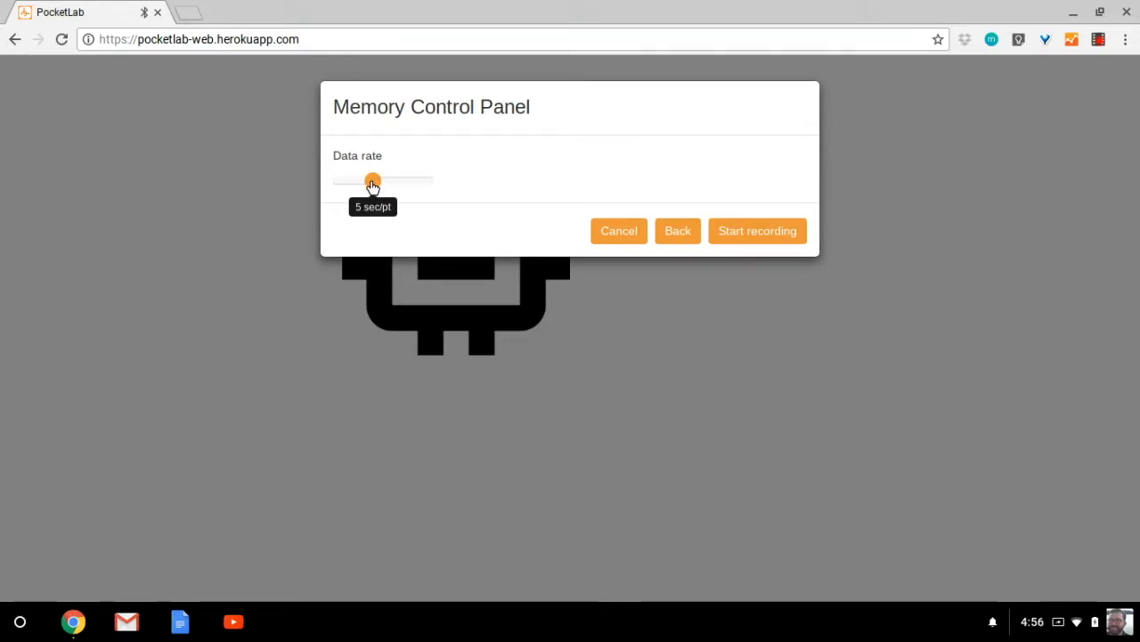
{"action": "left_click_drag", "start_coordinate": [373, 178], "coordinate": [332, 178]}
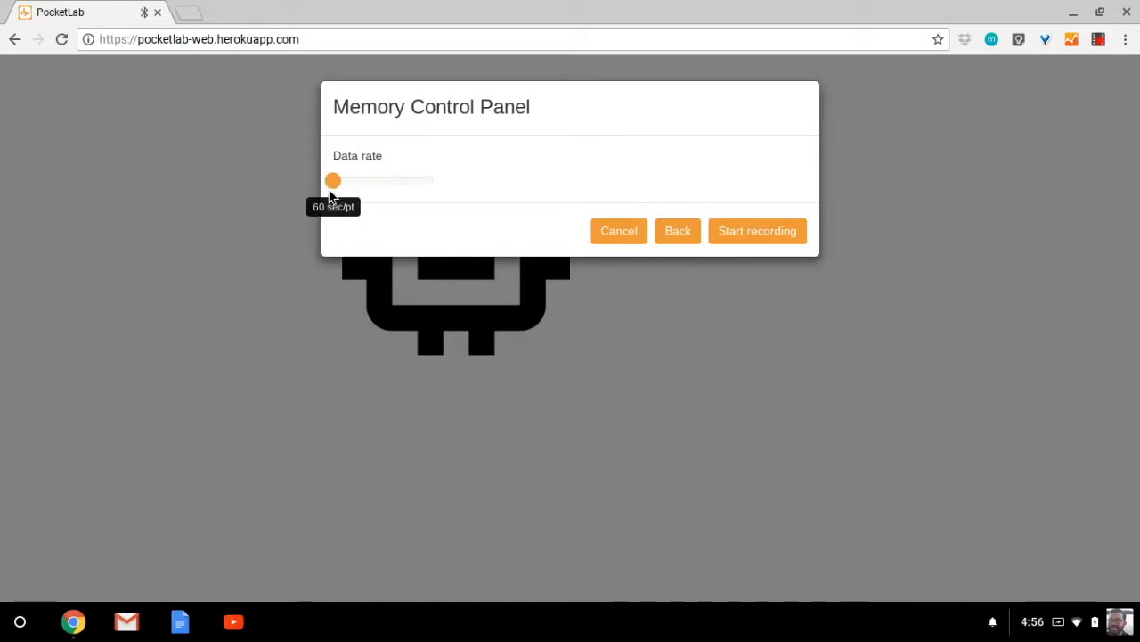